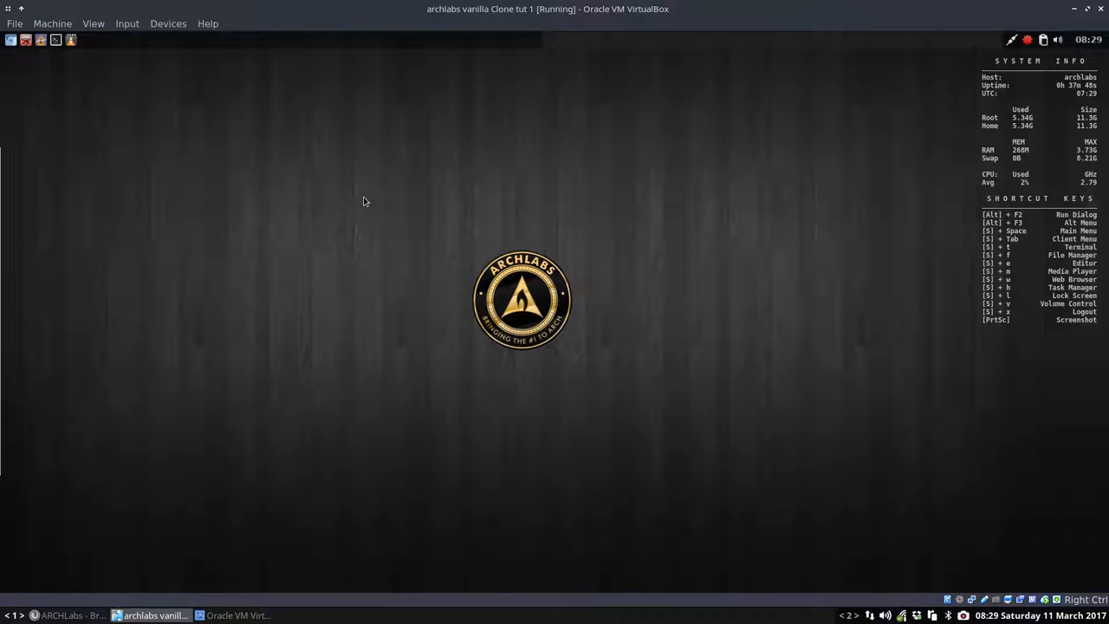
mouse_move(1015, 81)
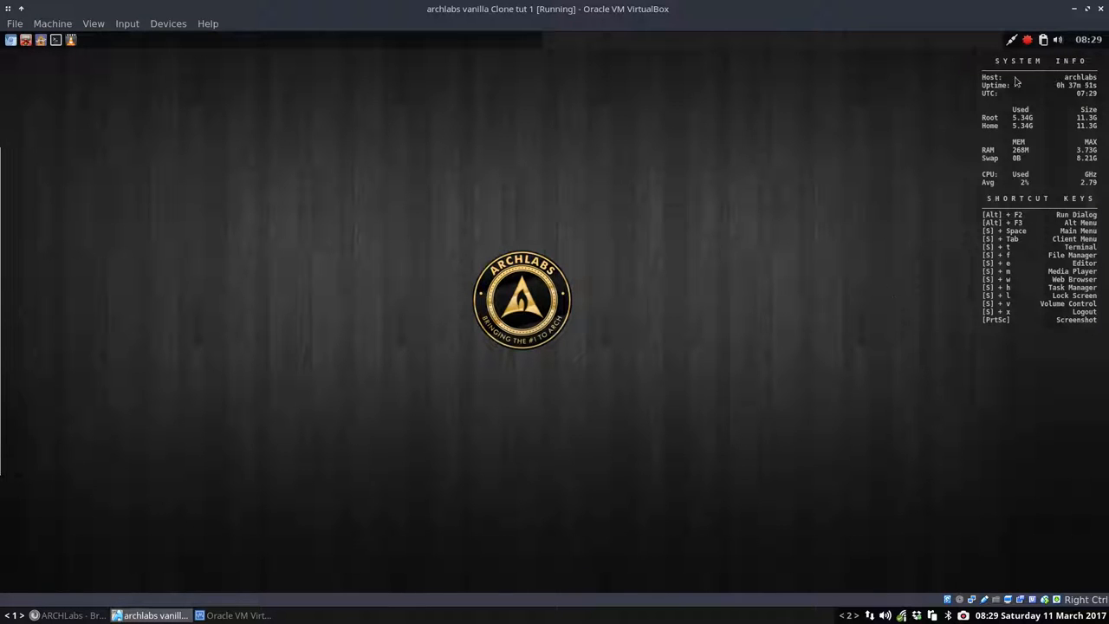
mouse_move(1019, 295)
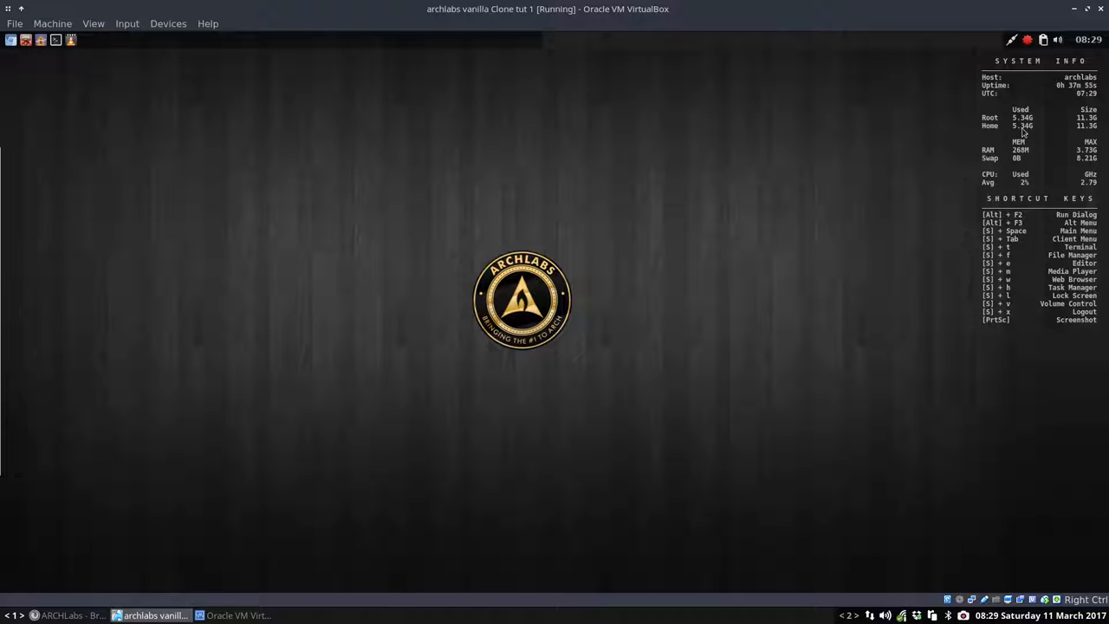
mouse_move(1021, 135)
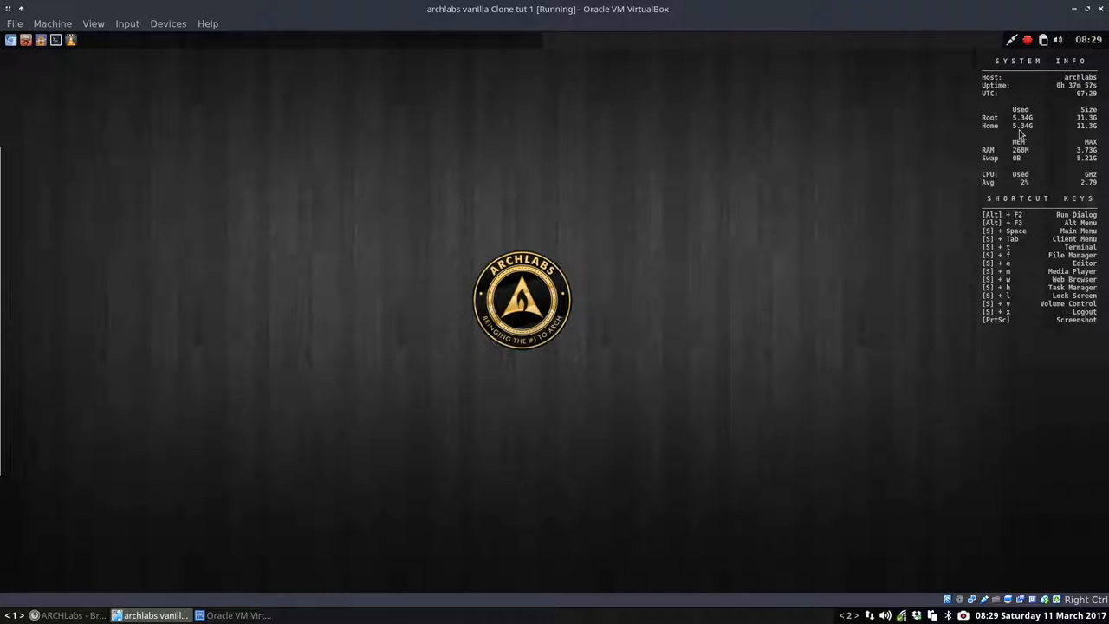
mouse_move(100, 31)
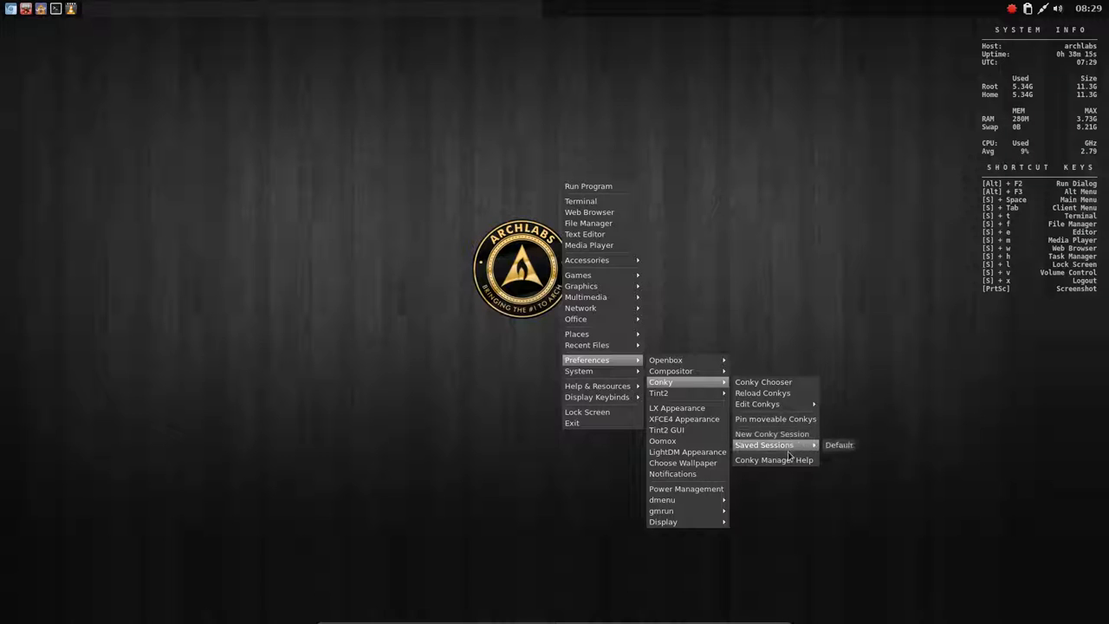
mouse_move(763, 381)
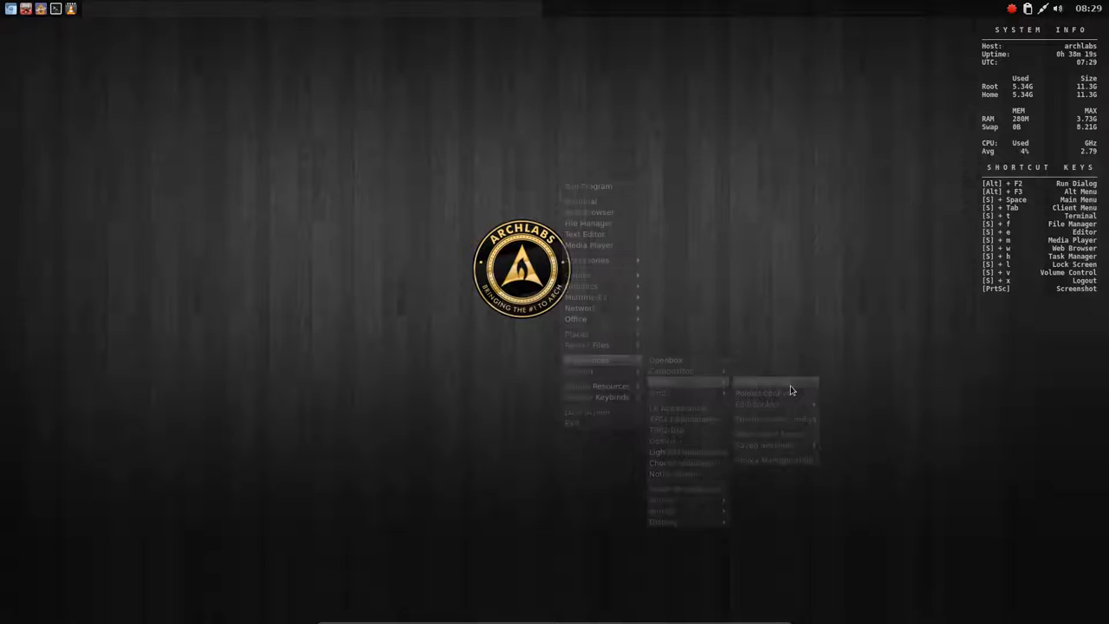
In Conky Chooser, tick AL-Ellipses-Time then settle on conky/silver-logo.conkyrc to run
left_click(761, 392)
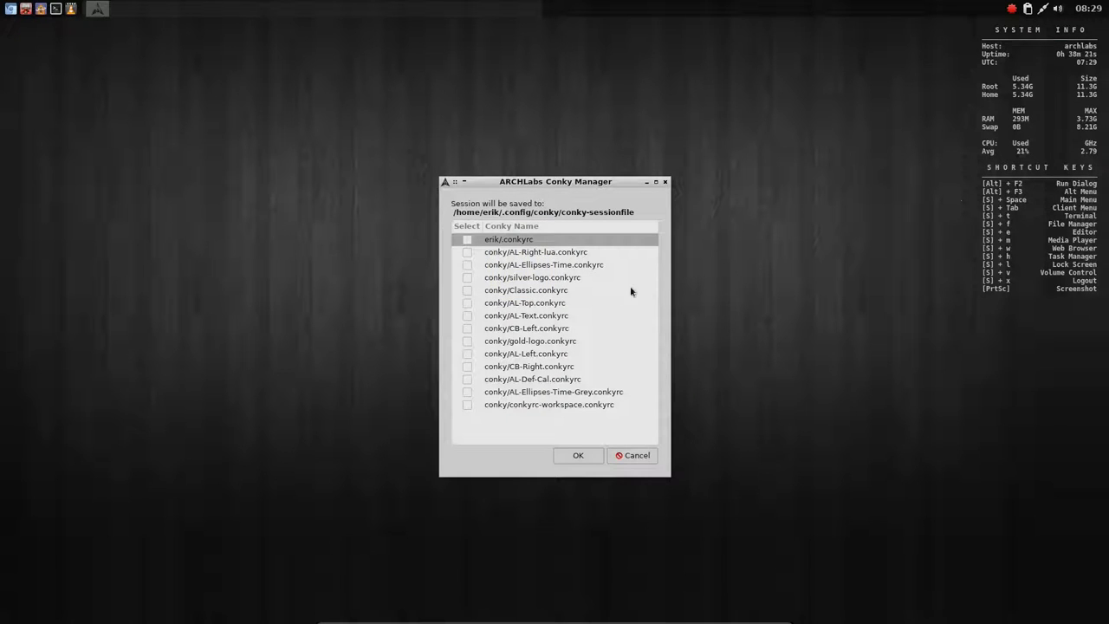
left_click(468, 240)
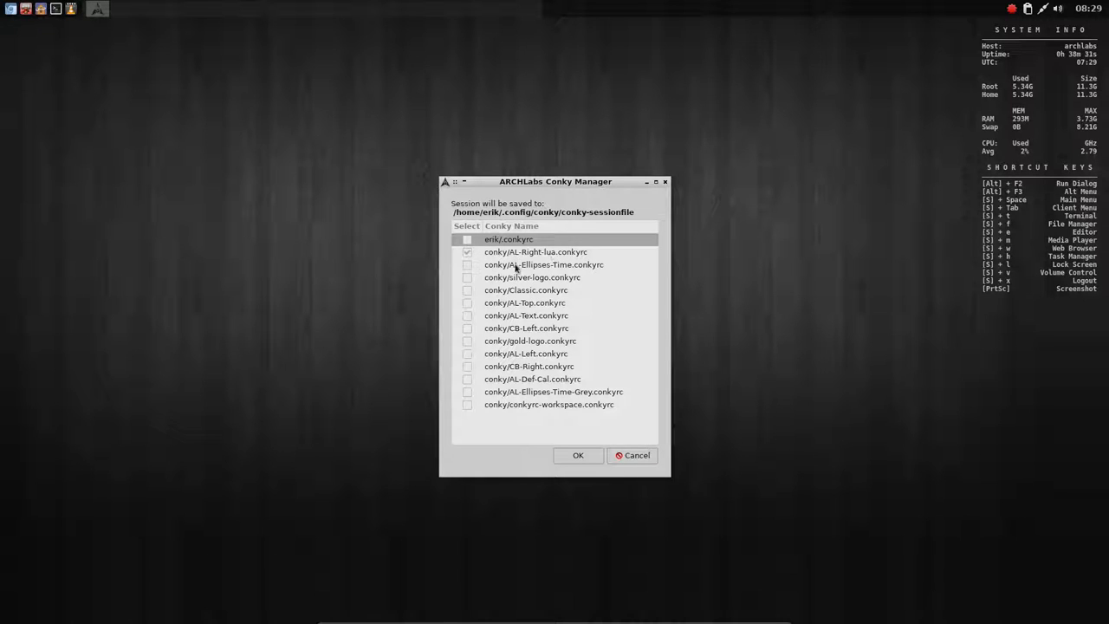
left_click(468, 264)
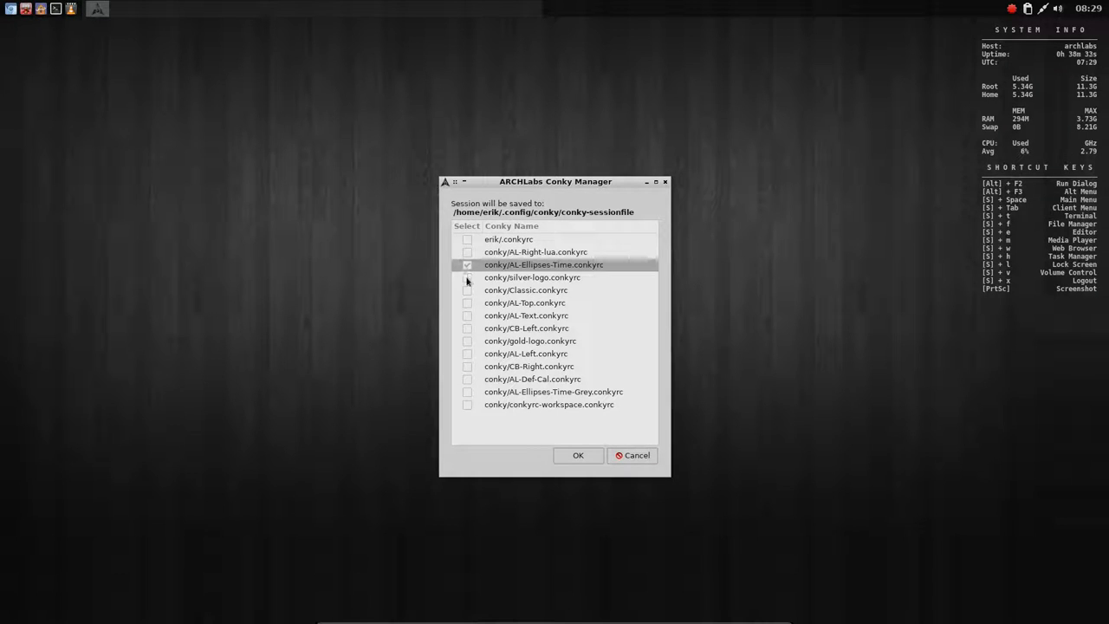
left_click(468, 278)
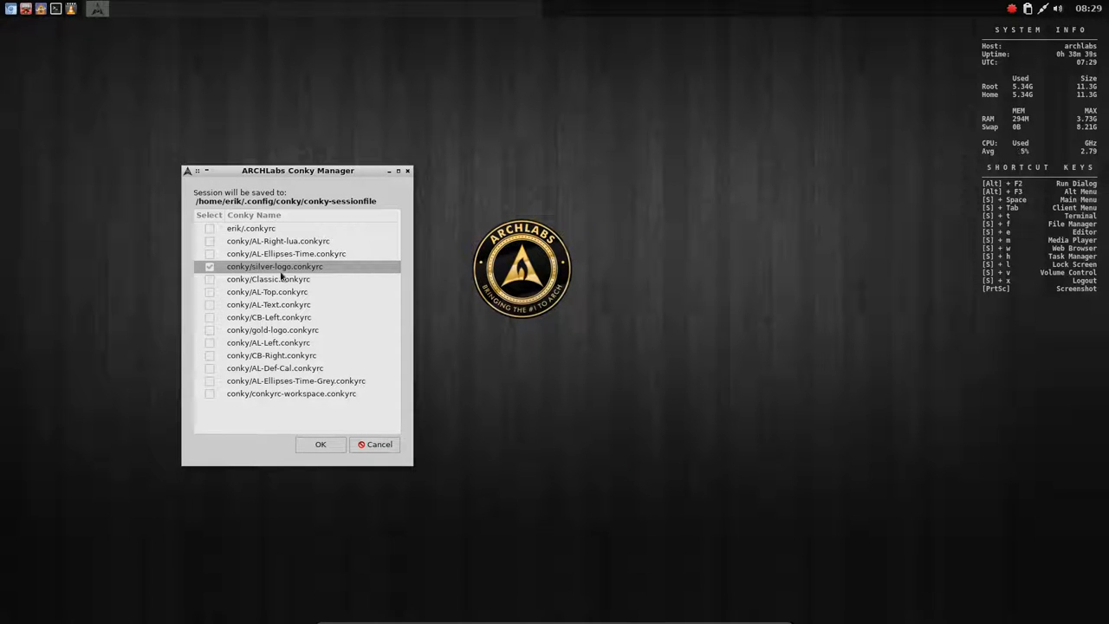
Confirm the conky selection, then apply the plain dark wood wallpaper from Nitrogen
left_click(319, 444)
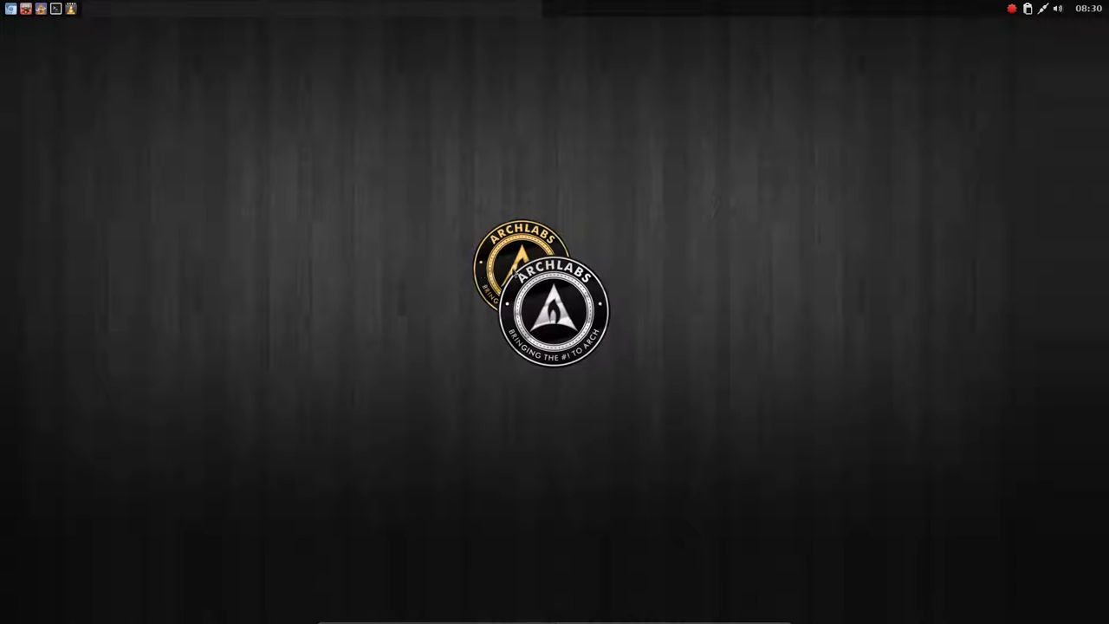
mouse_move(378, 210)
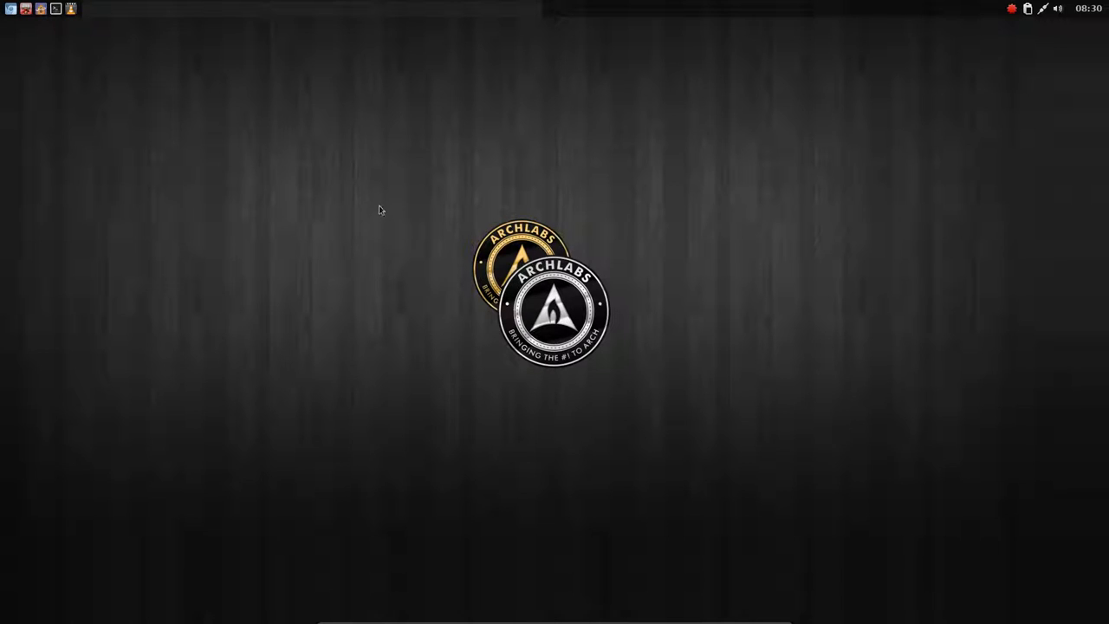
right_click(378, 210)
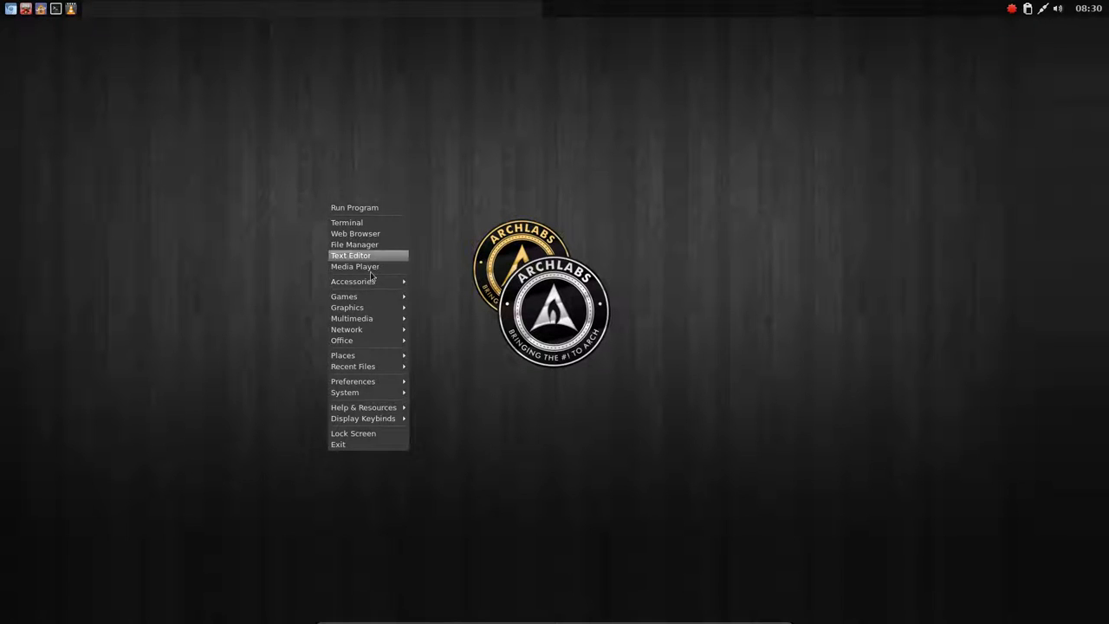
mouse_move(354, 366)
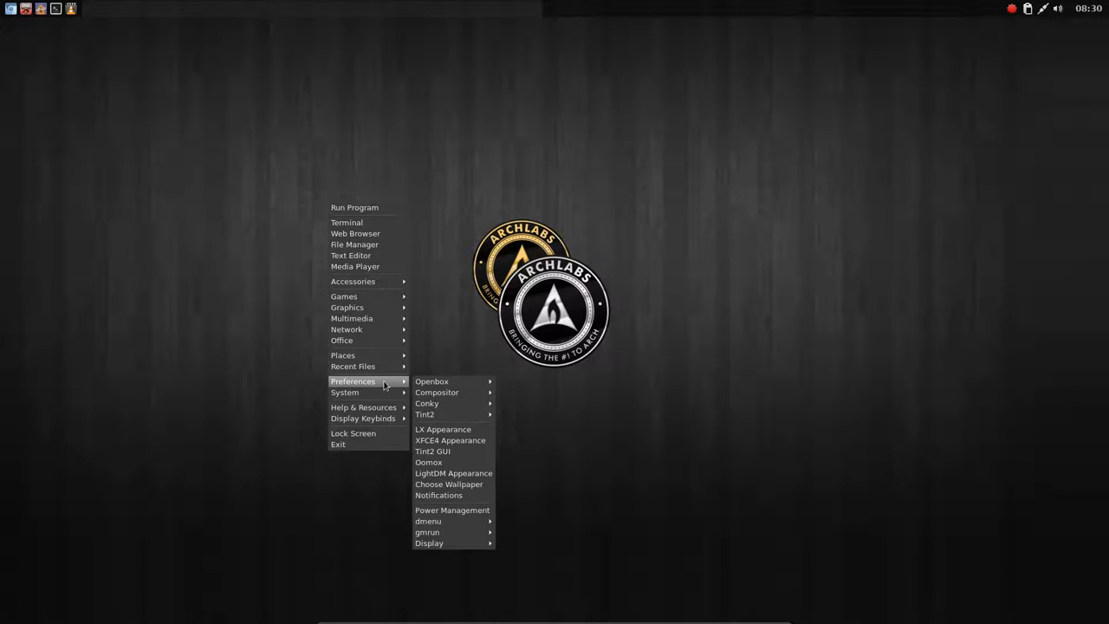
mouse_move(437, 392)
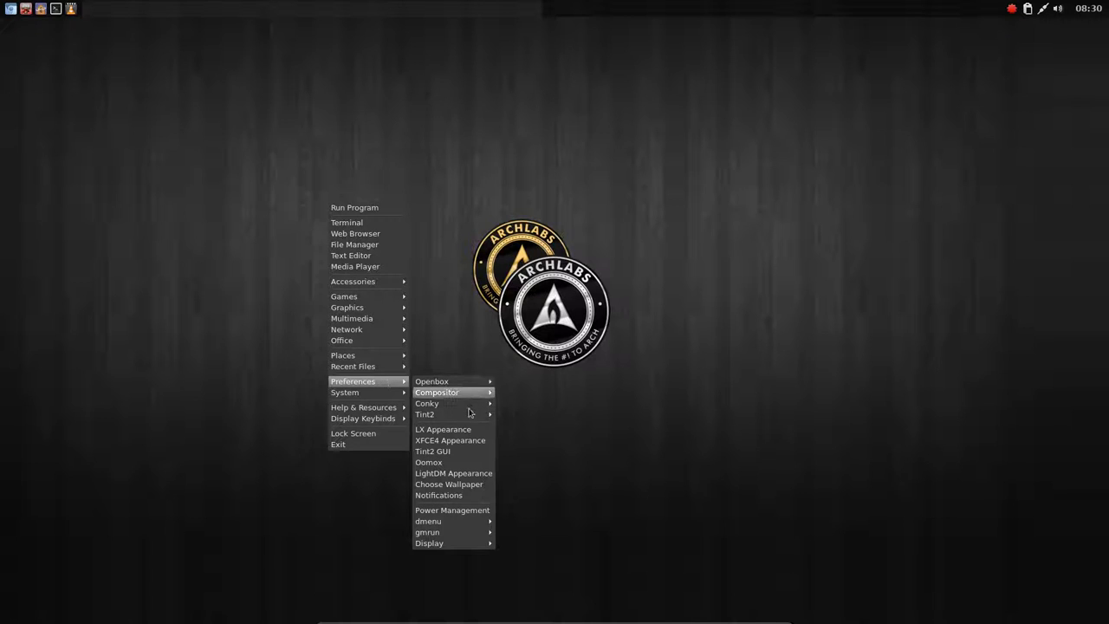
left_click(449, 484)
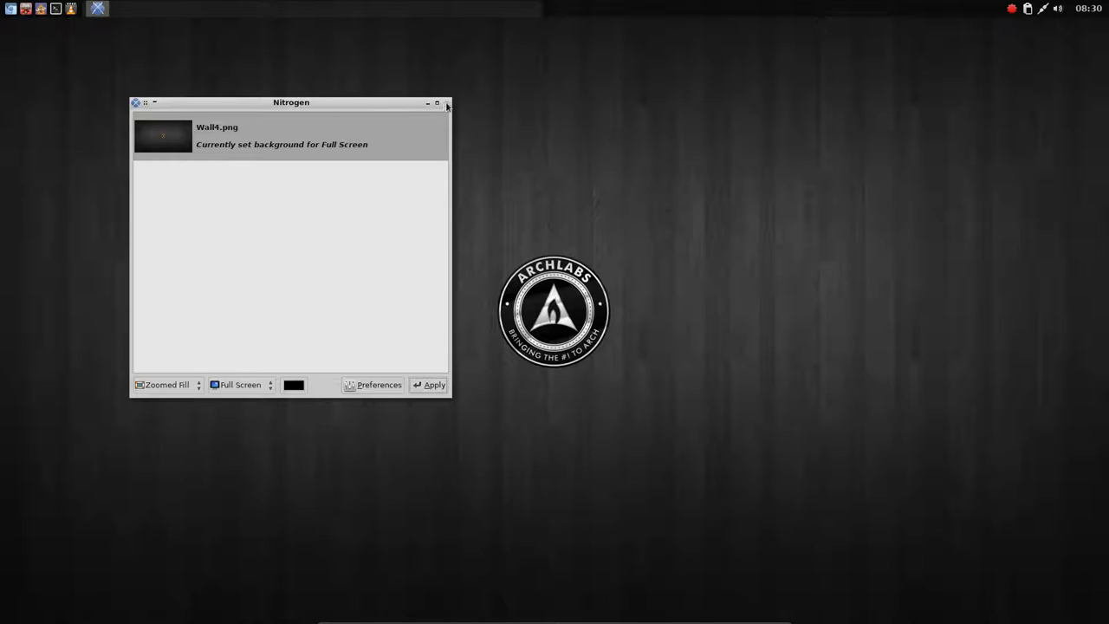
left_click(437, 102)
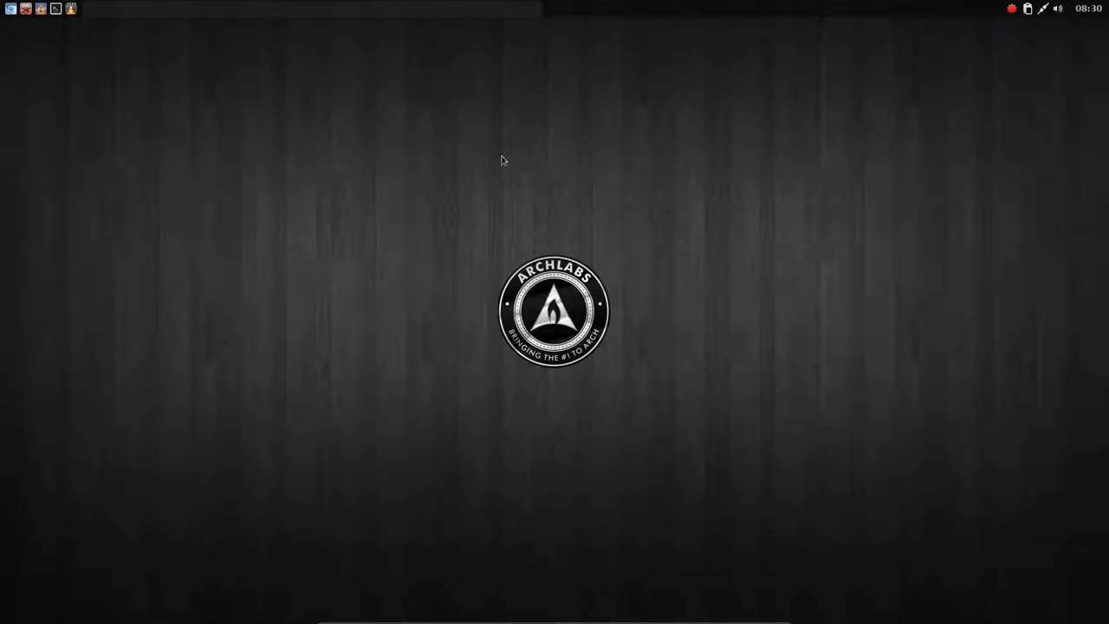
mouse_move(546, 423)
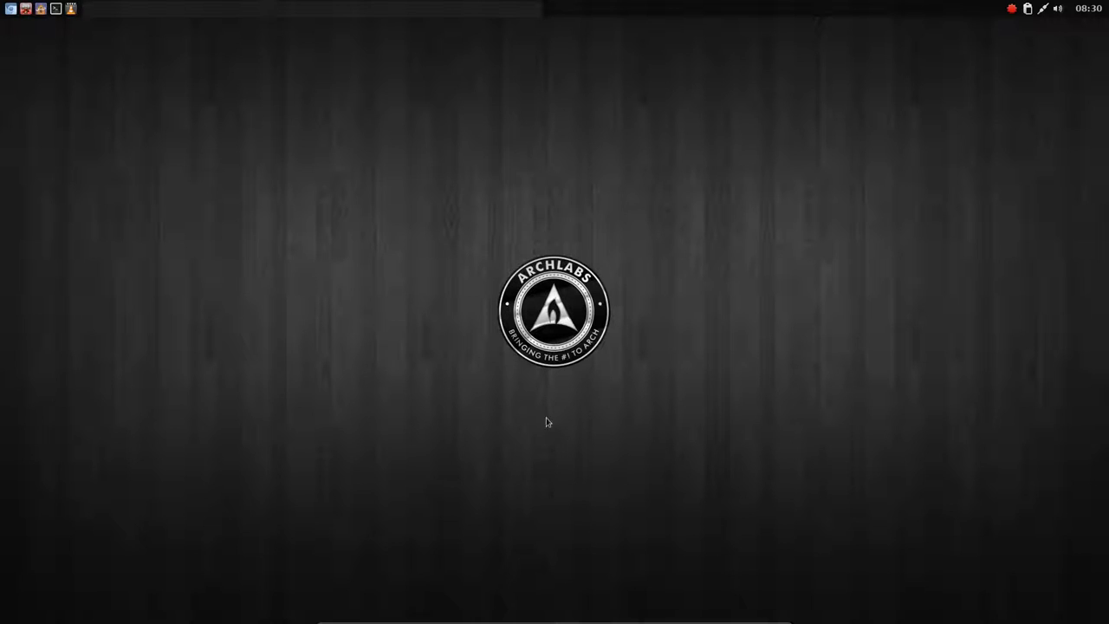
mouse_move(468, 302)
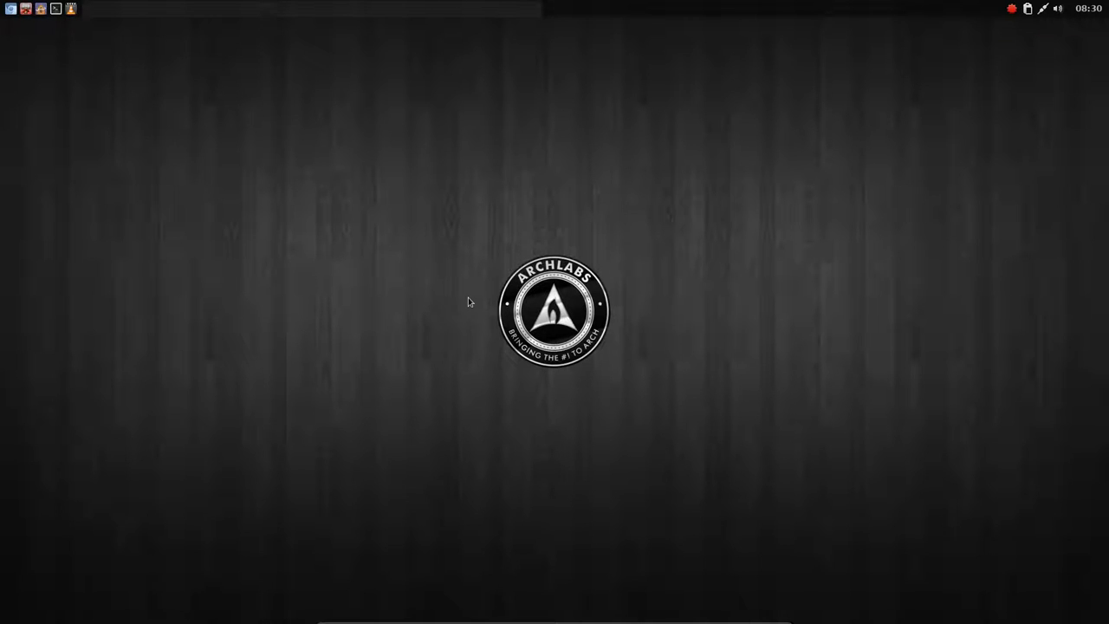
mouse_move(398, 258)
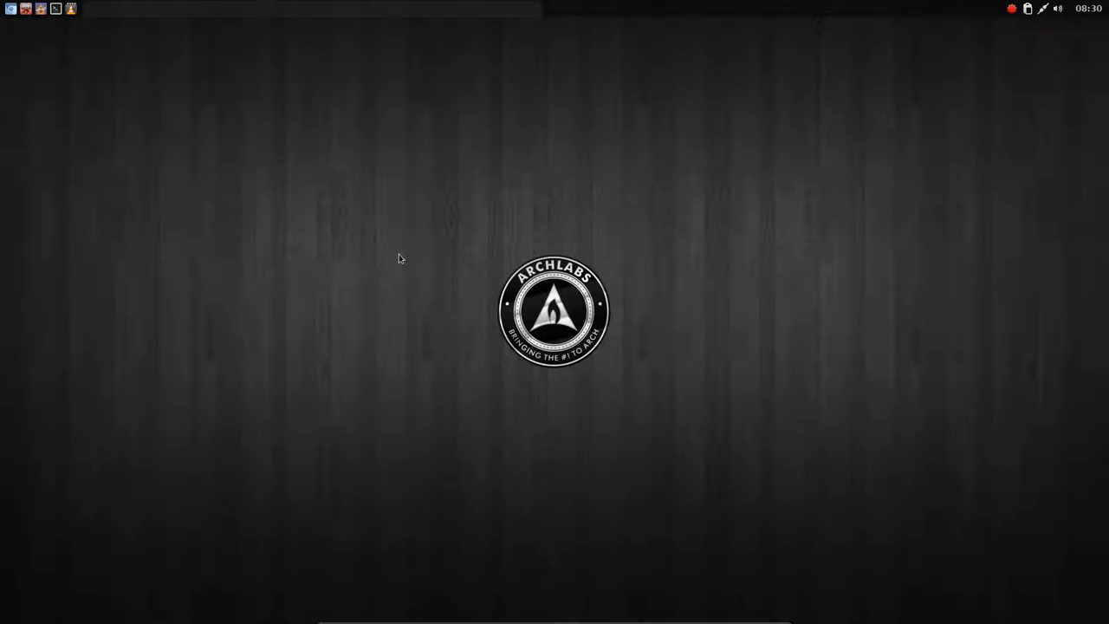
mouse_move(384, 242)
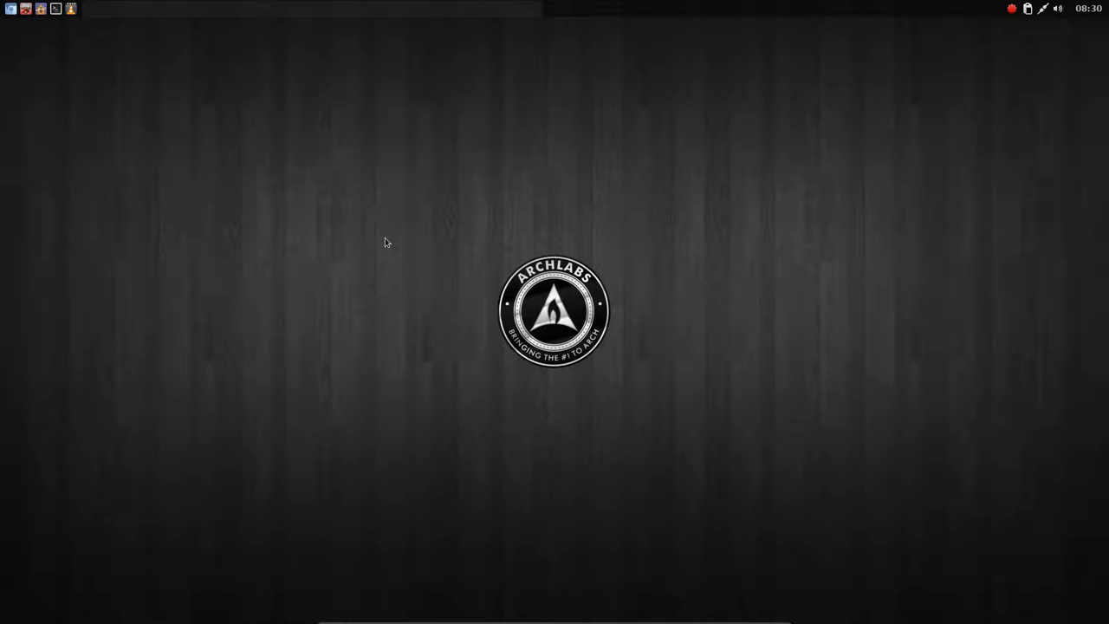
Reopen the Conky Chooser from the desktop menu to restore the standard conky
right_click(384, 243)
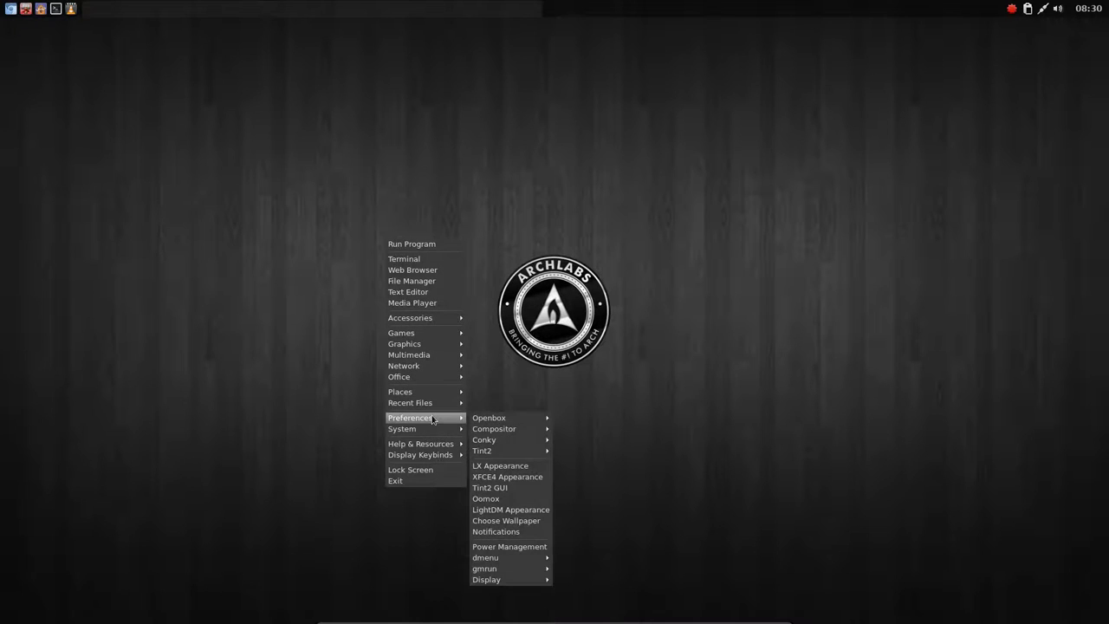
mouse_move(501, 465)
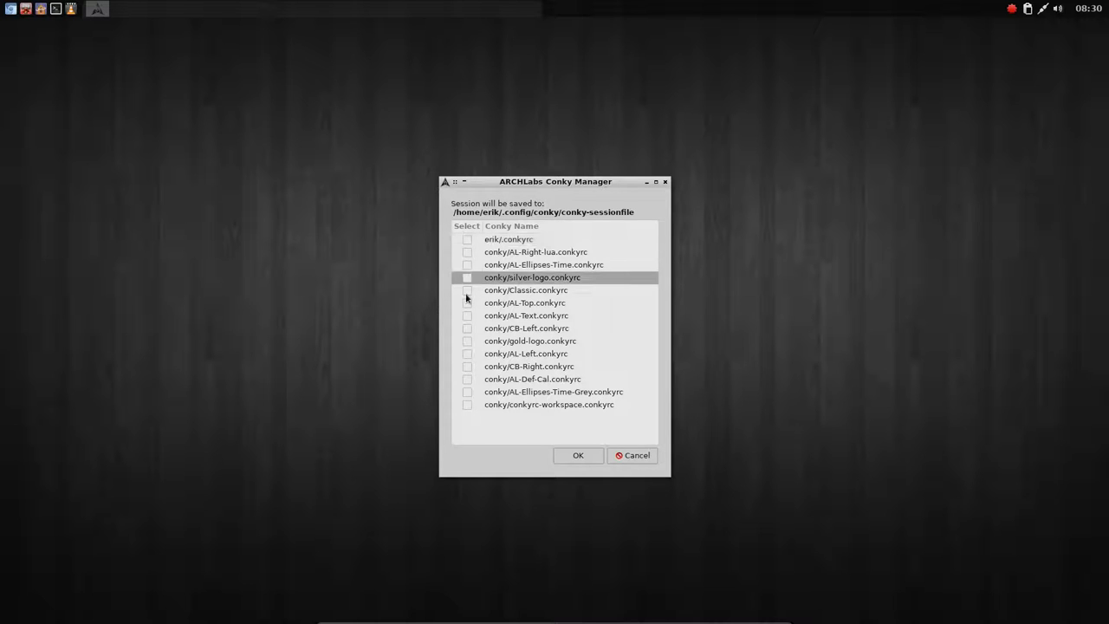
left_click(579, 455)
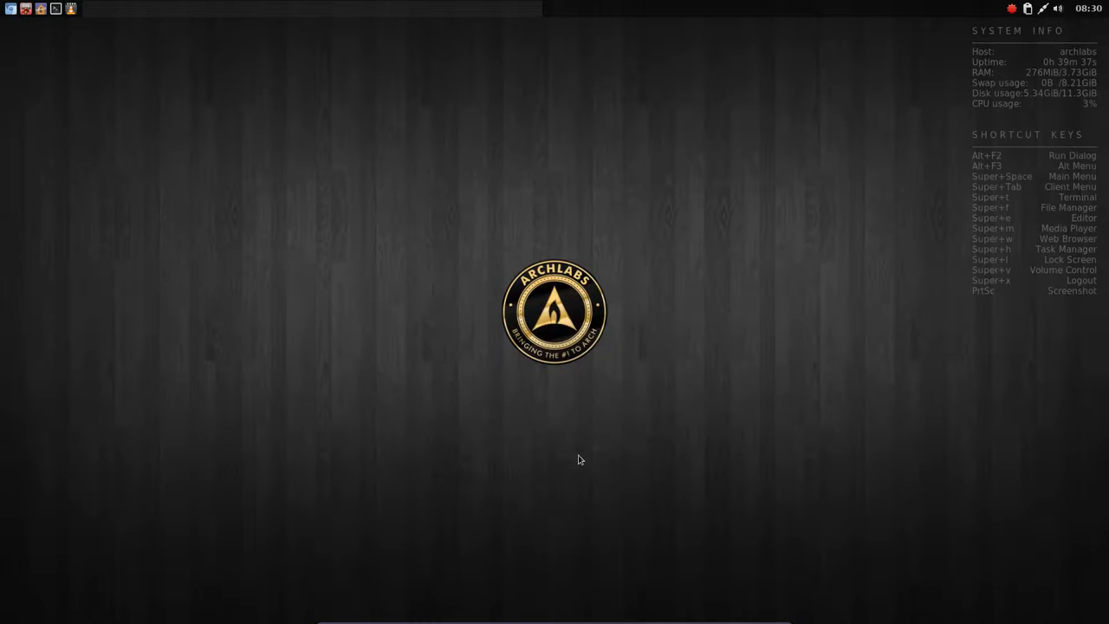
mouse_move(1015, 106)
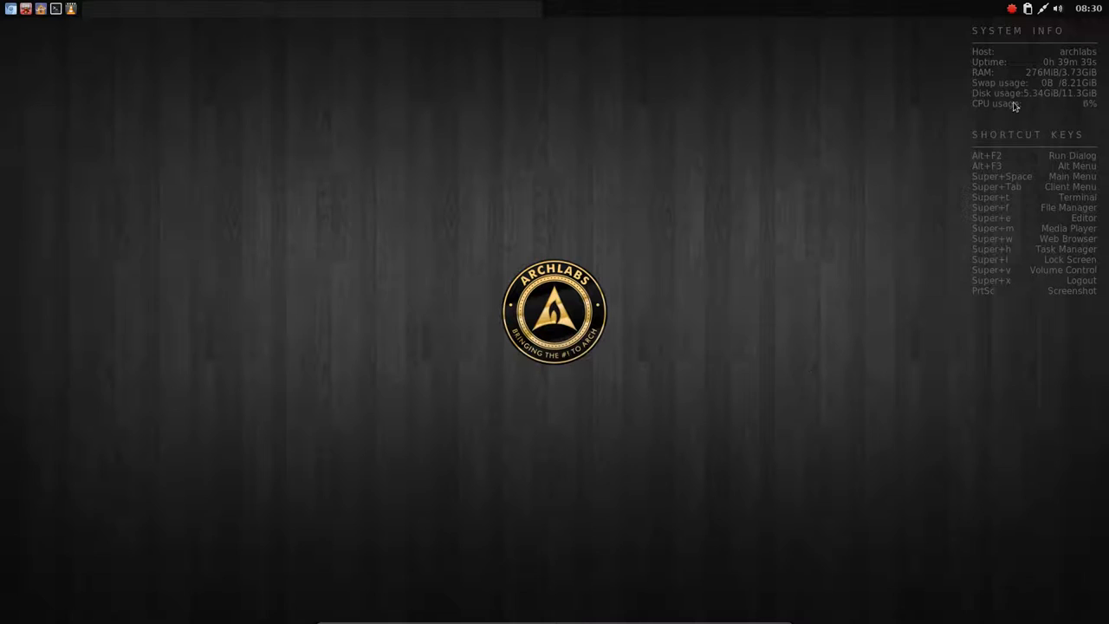
mouse_move(537, 156)
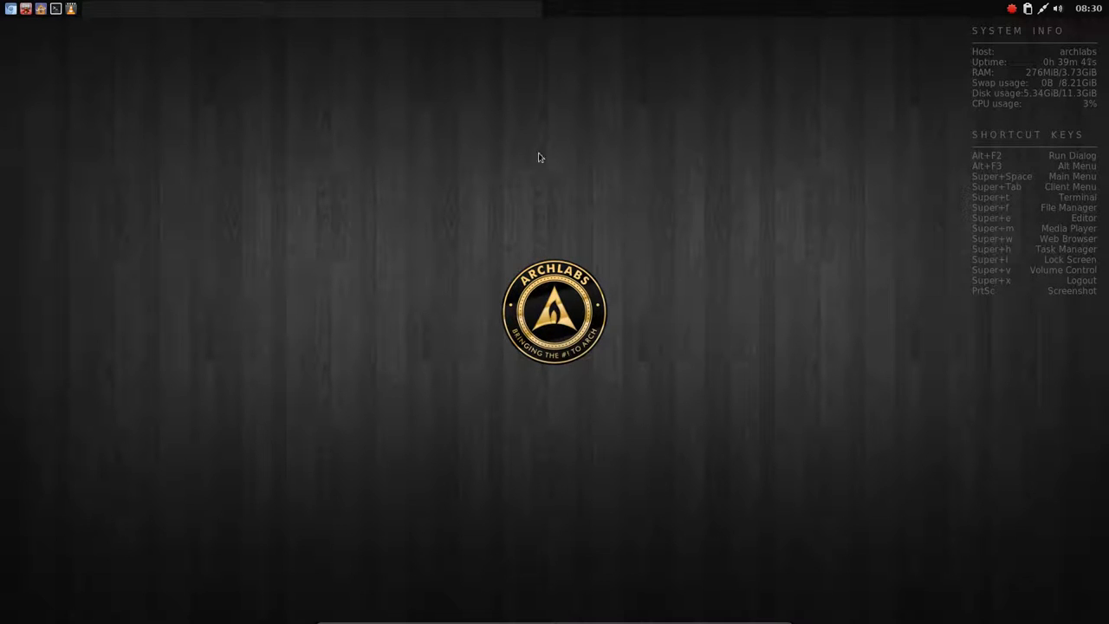
mouse_move(472, 142)
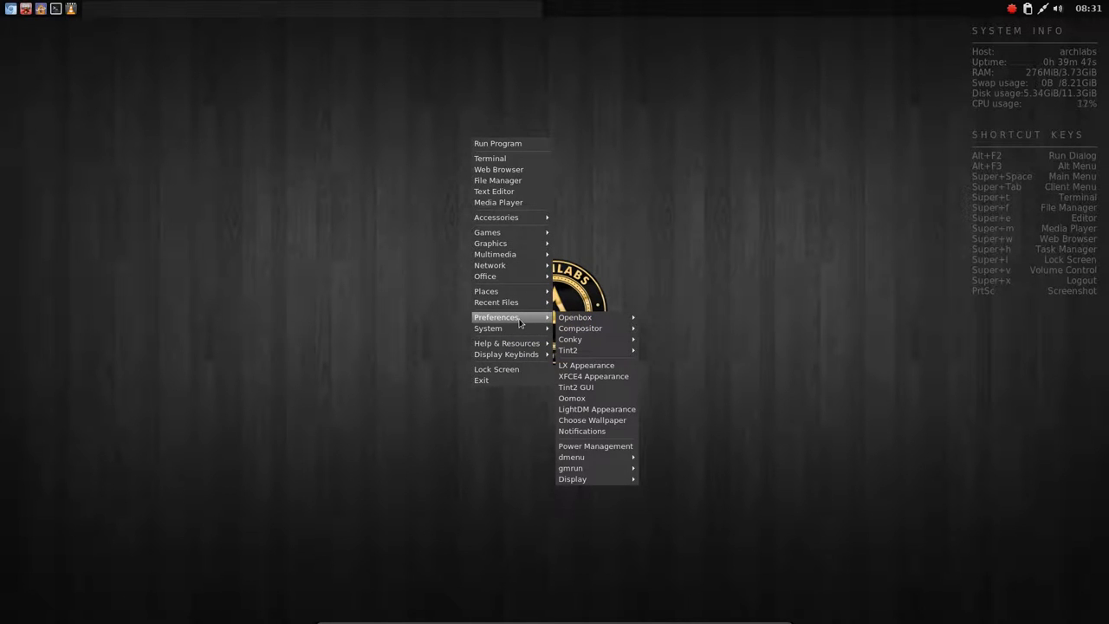
mouse_move(576, 318)
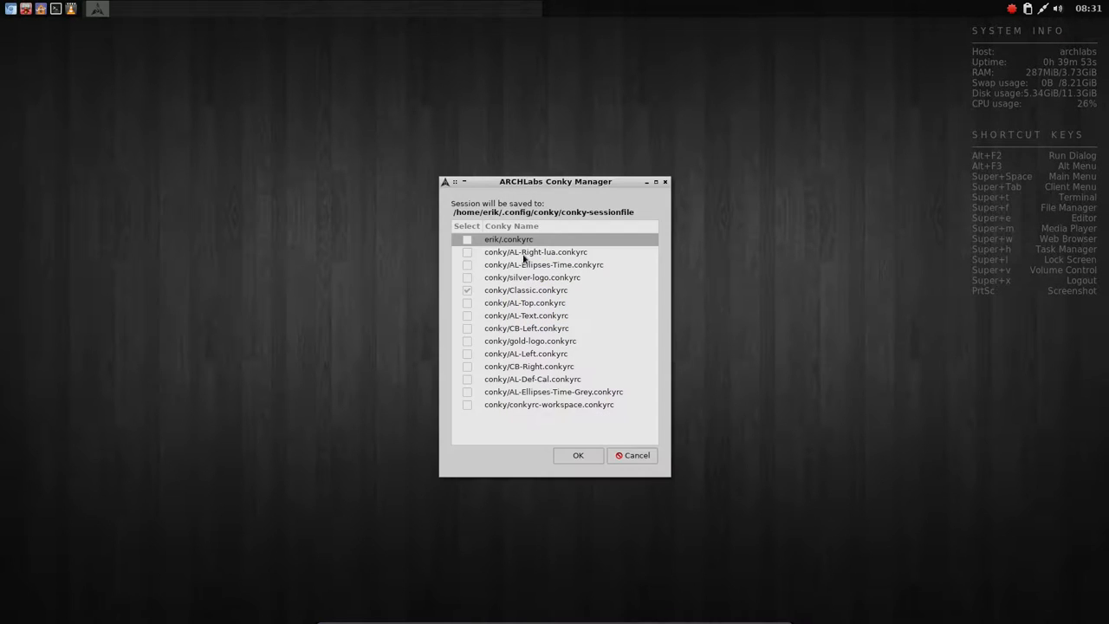
left_click(468, 291)
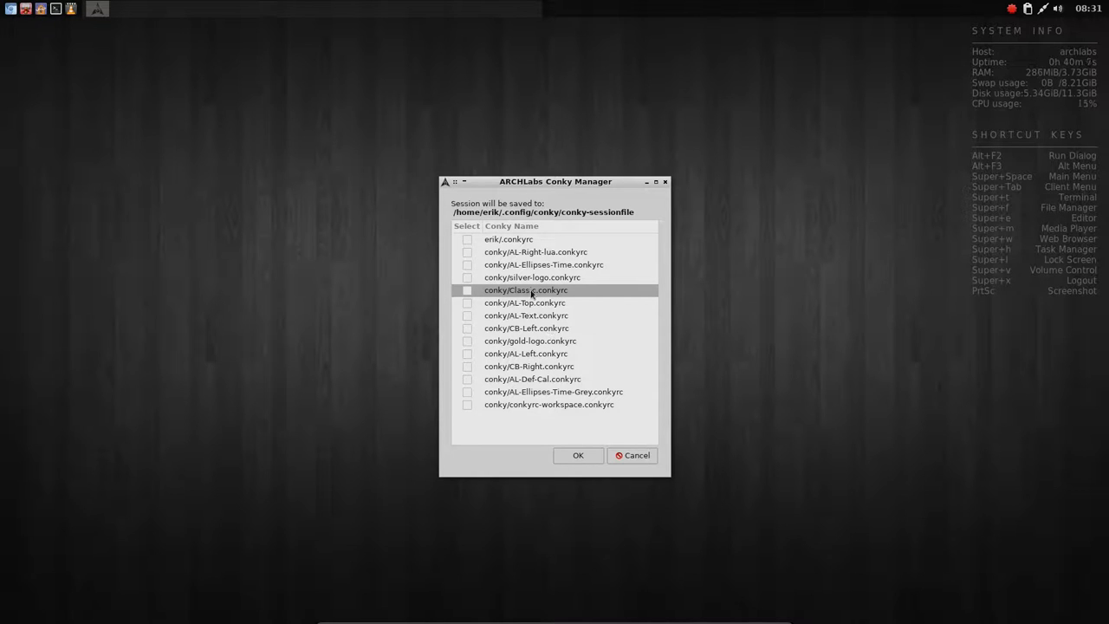
mouse_move(569, 465)
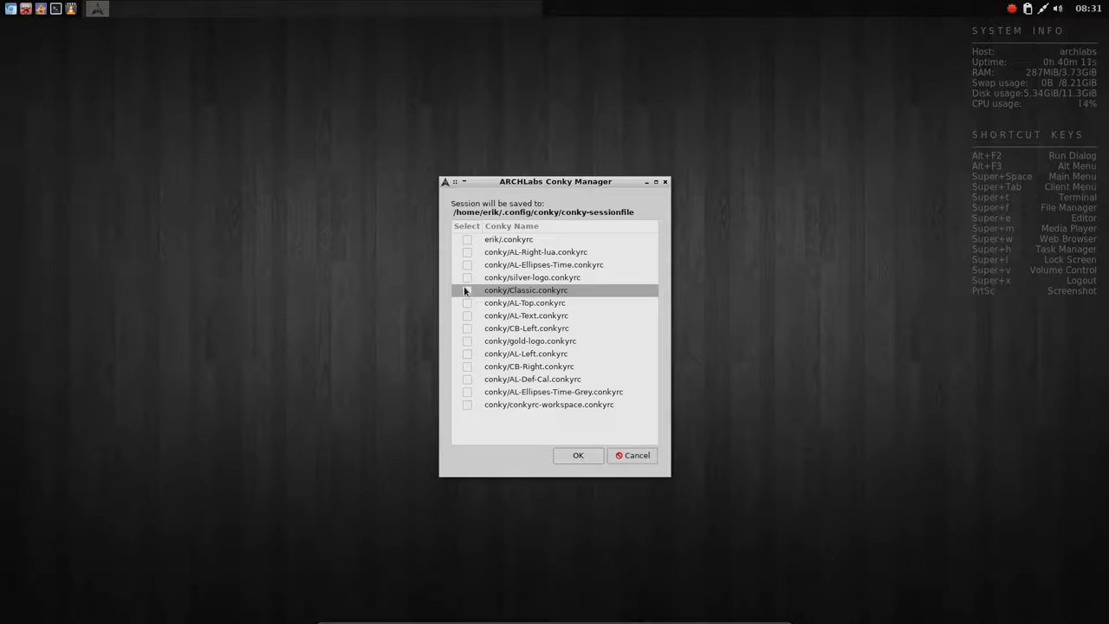
Tick the Classic .conkyrc configuration and confirm it so the system-info conky shows
left_click(468, 289)
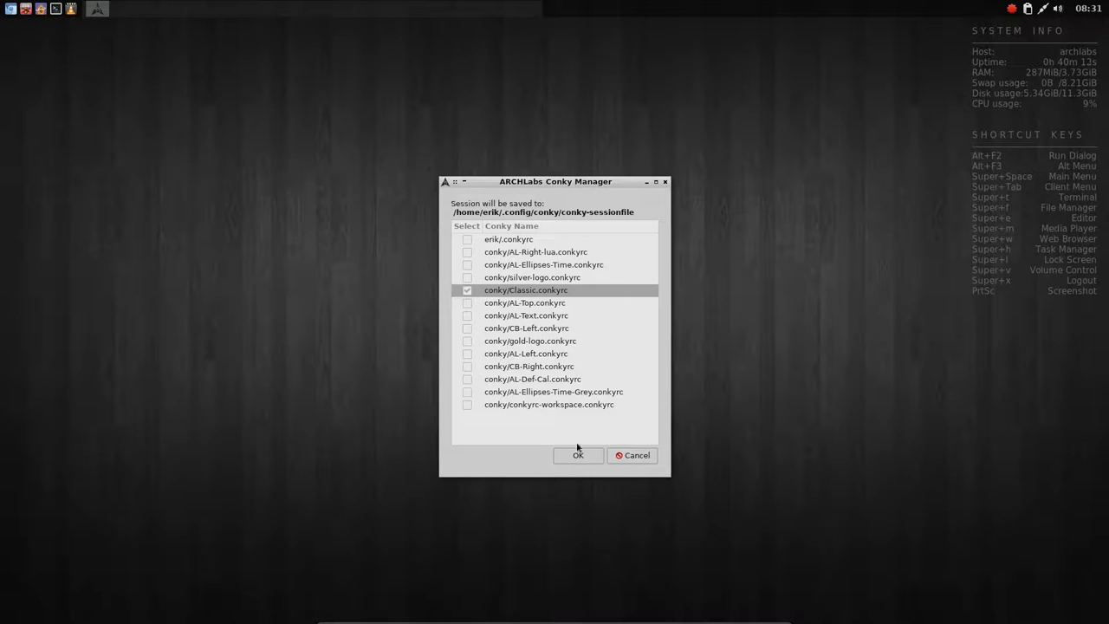
left_click(468, 239)
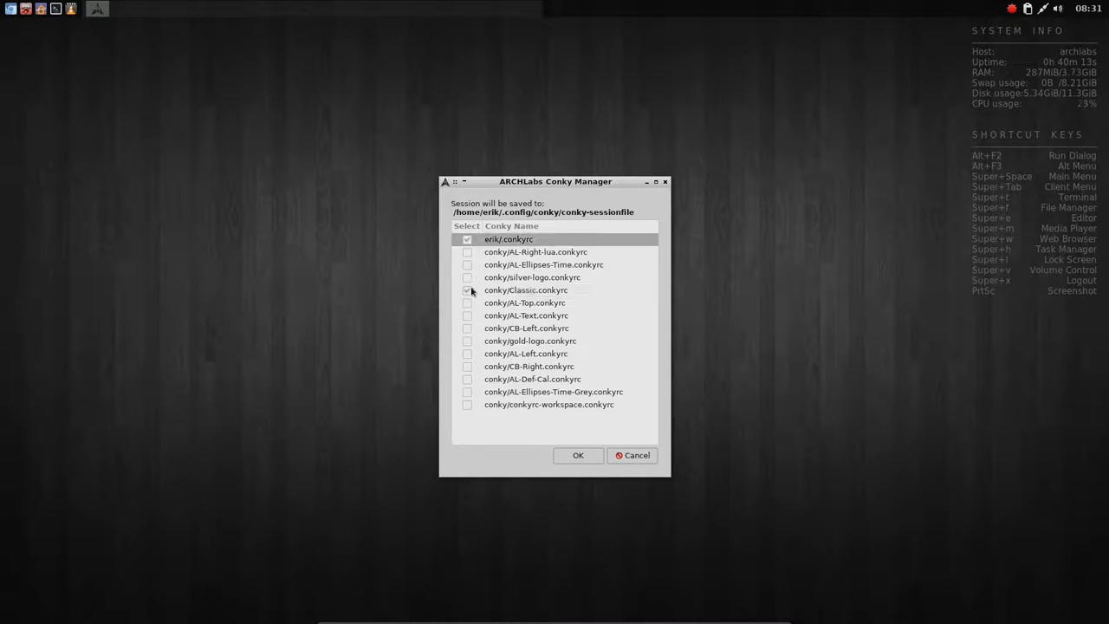
left_click(578, 454)
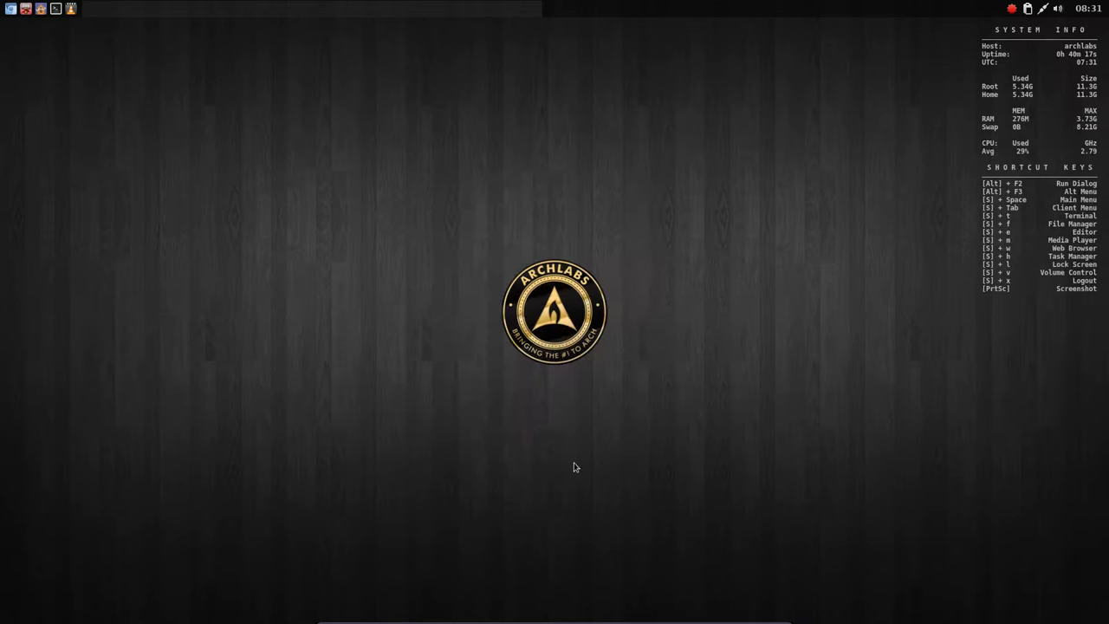
mouse_move(529, 140)
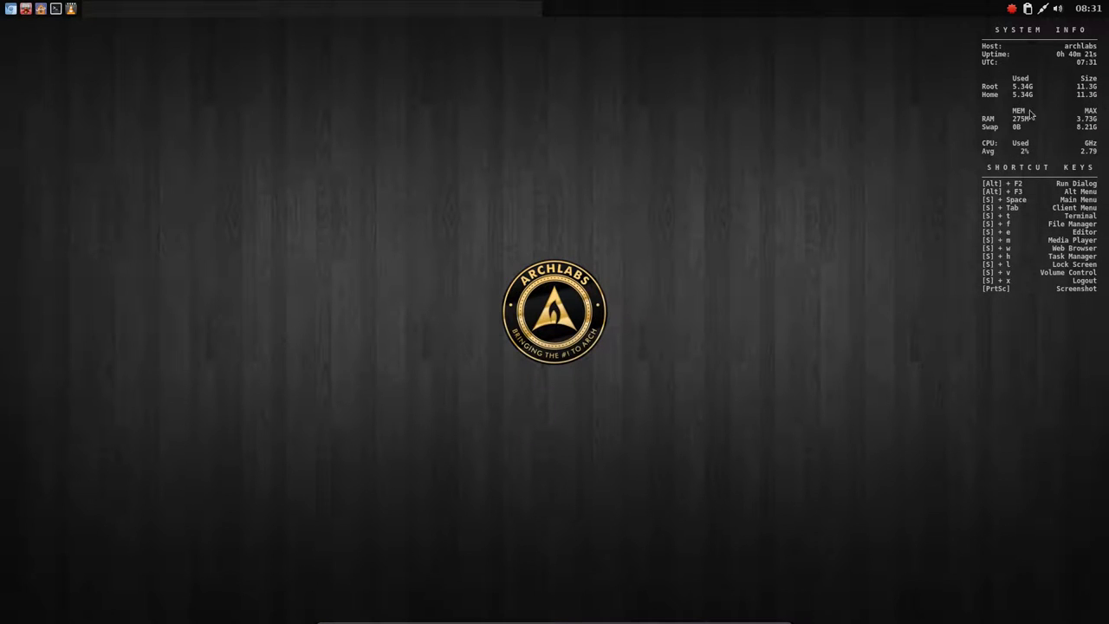
mouse_move(279, 243)
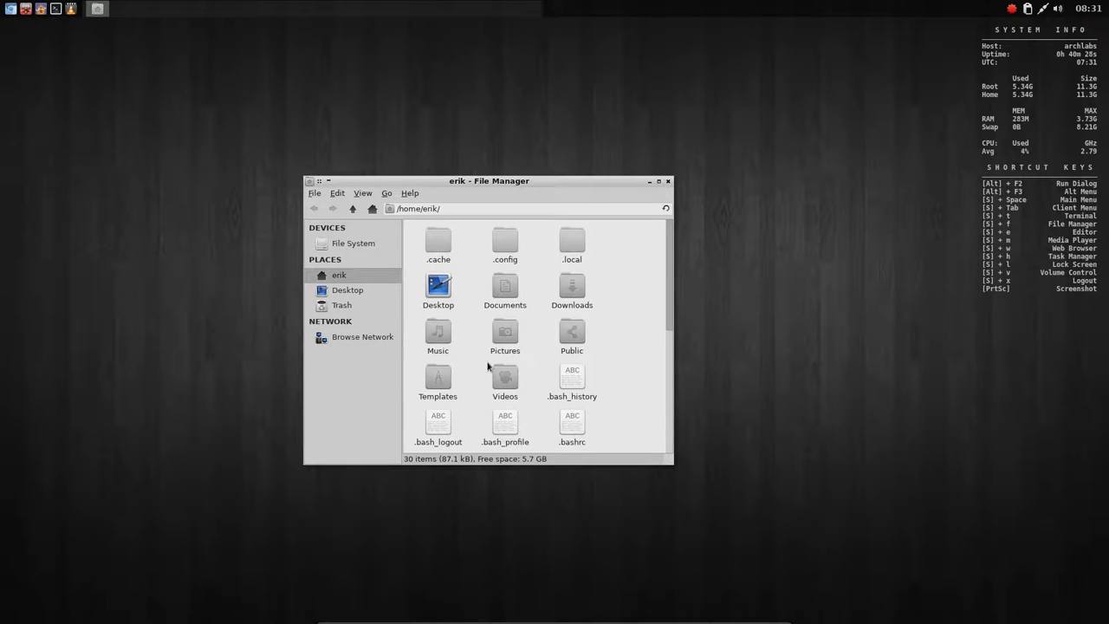
Scroll the home folder to the hidden files and select .conkyrc
scroll("down", 3)
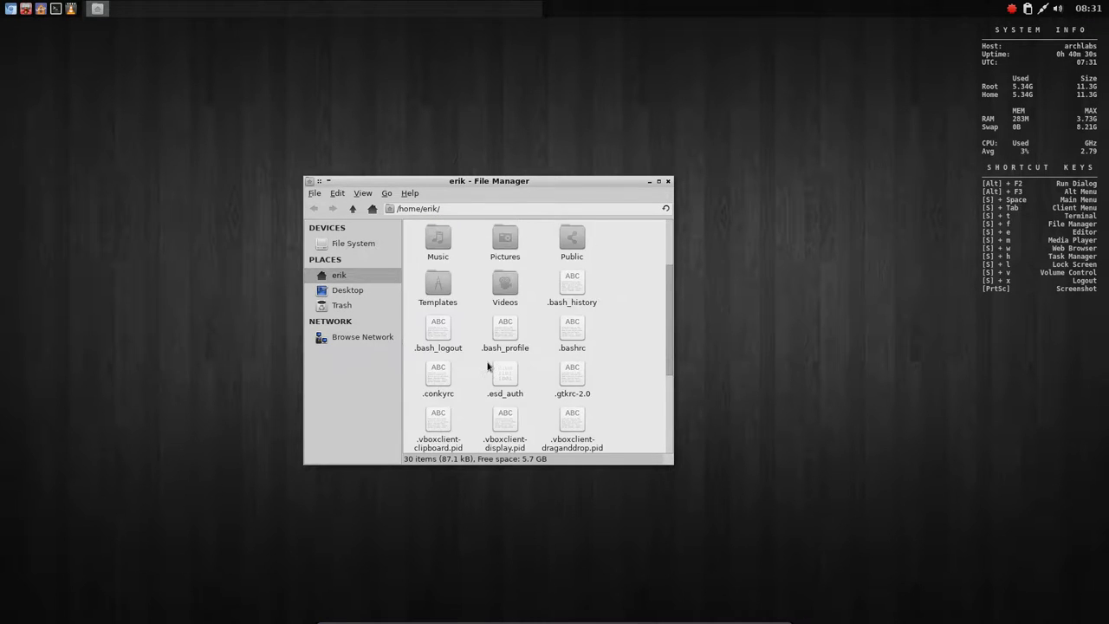
scroll("down", 3)
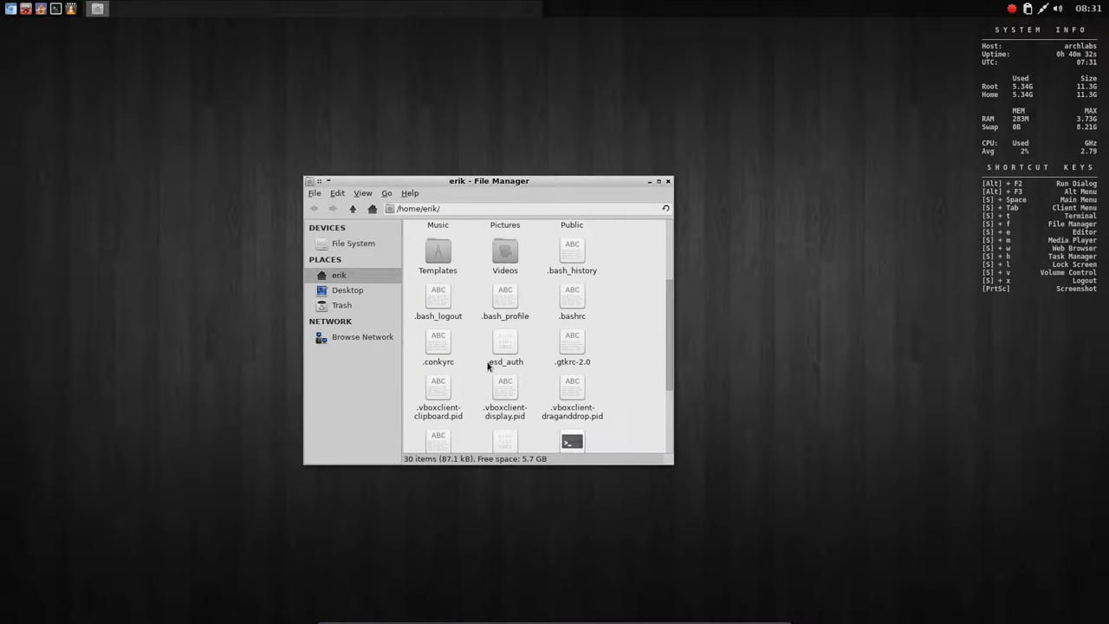
left_click(436, 347)
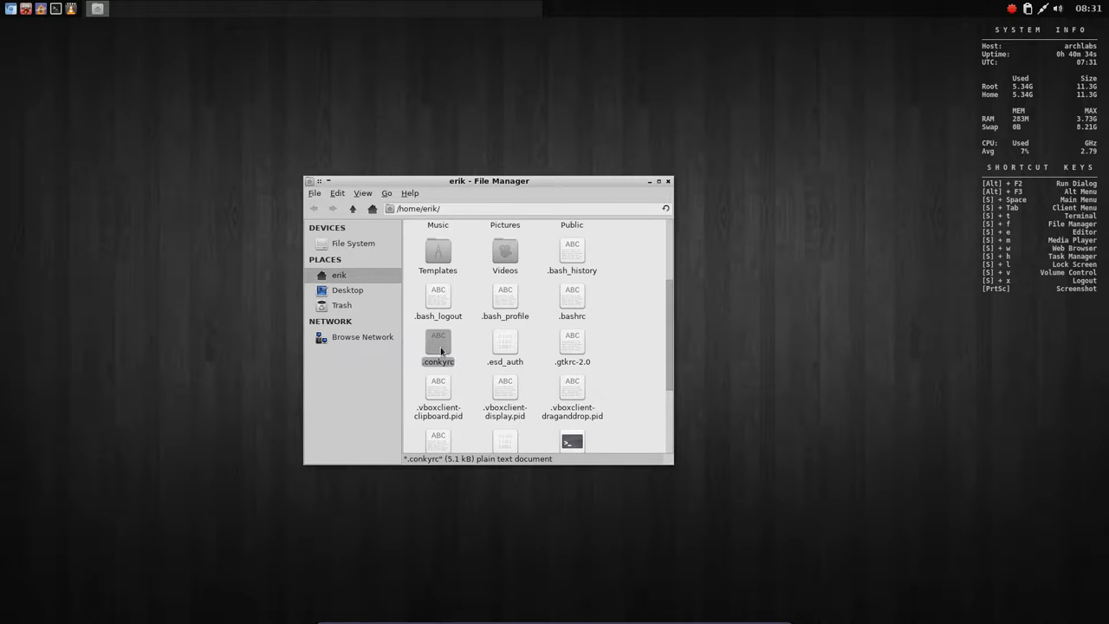
Edit .conkyrc in Geany, changing the Logout entry to 'Logouttttt'
double_click(437, 347)
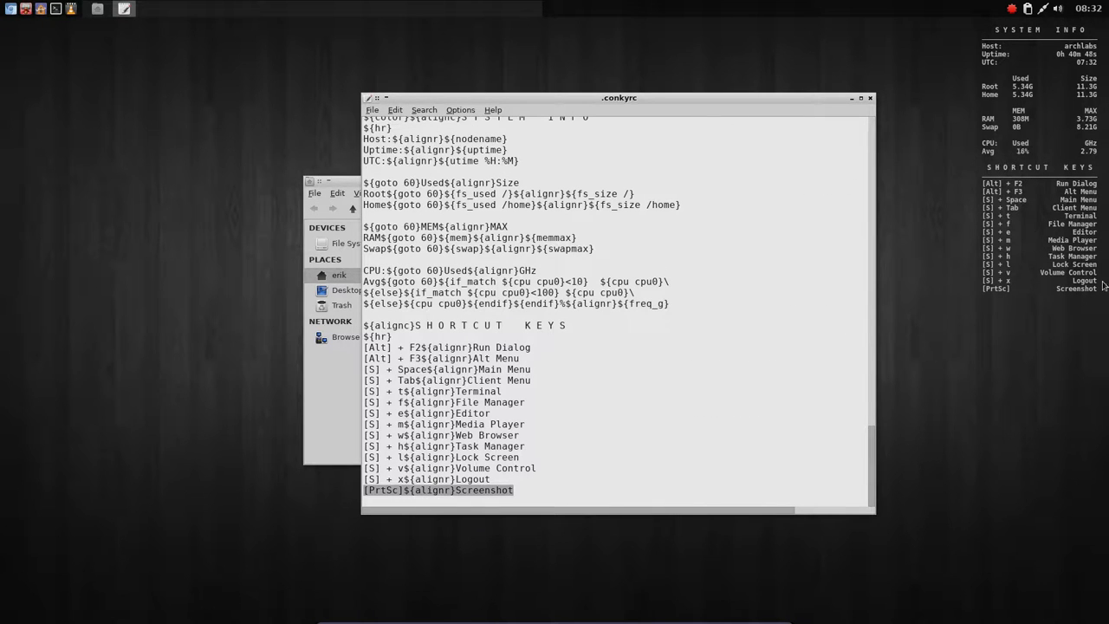
left_click(517, 472)
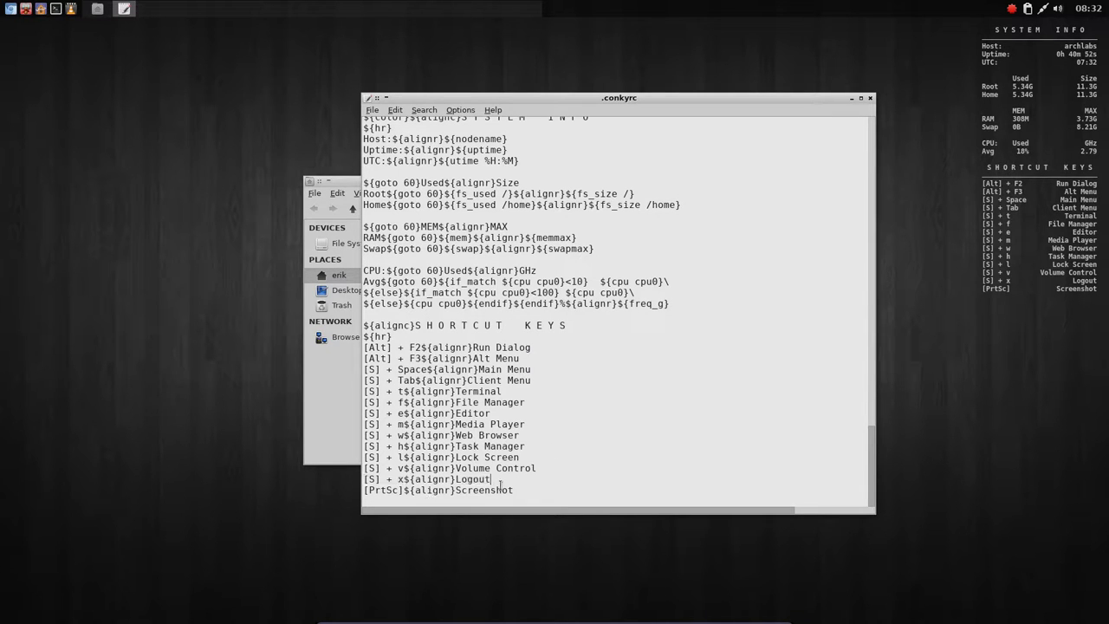
type("ttttt")
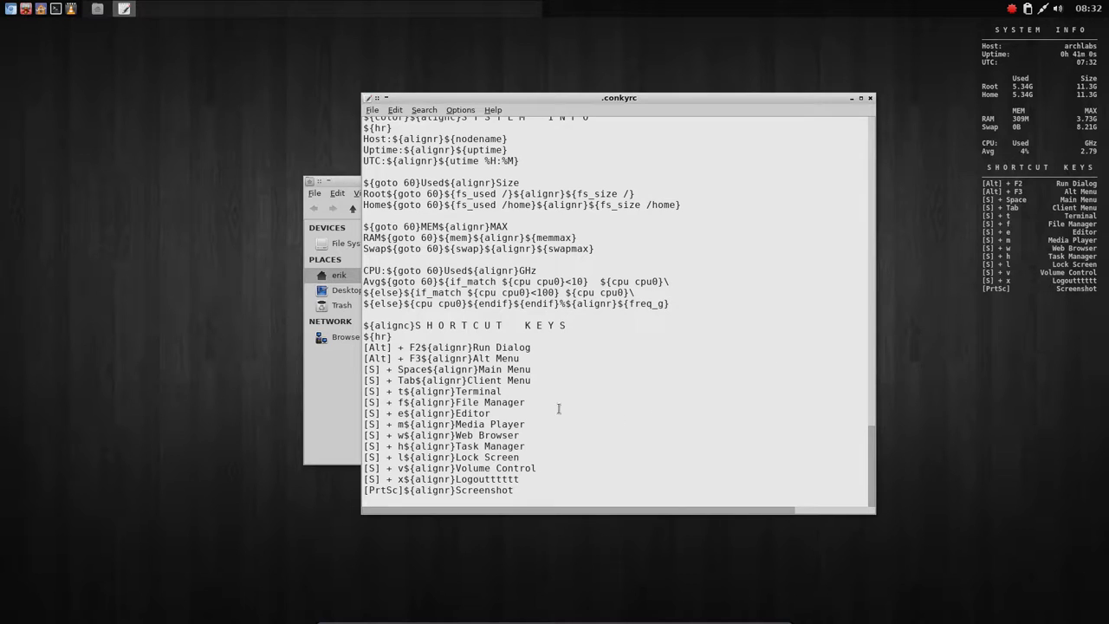
scroll("up", 3)
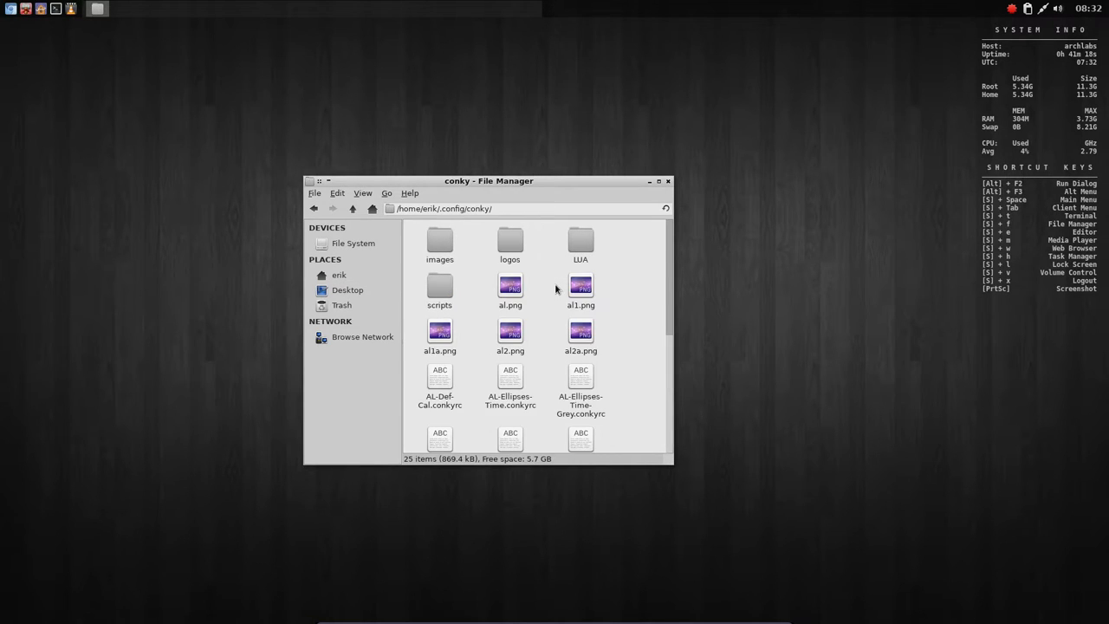
Locate AL-Right-lua.conkyrc in the conky folder and load it in Geany for editing
scroll("down", 3)
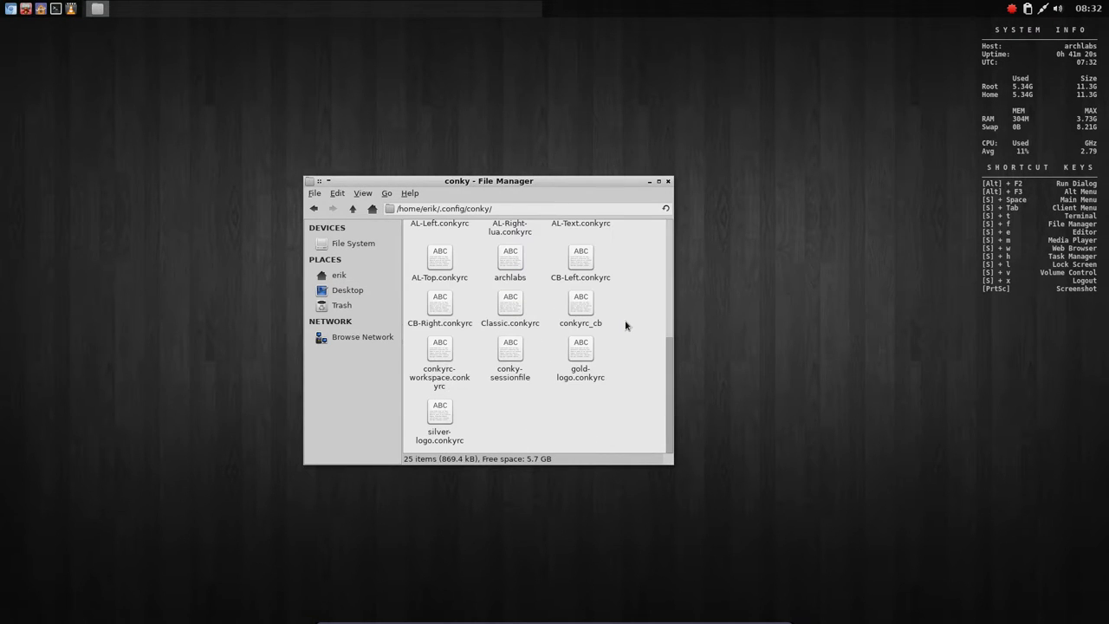
scroll("up", 3)
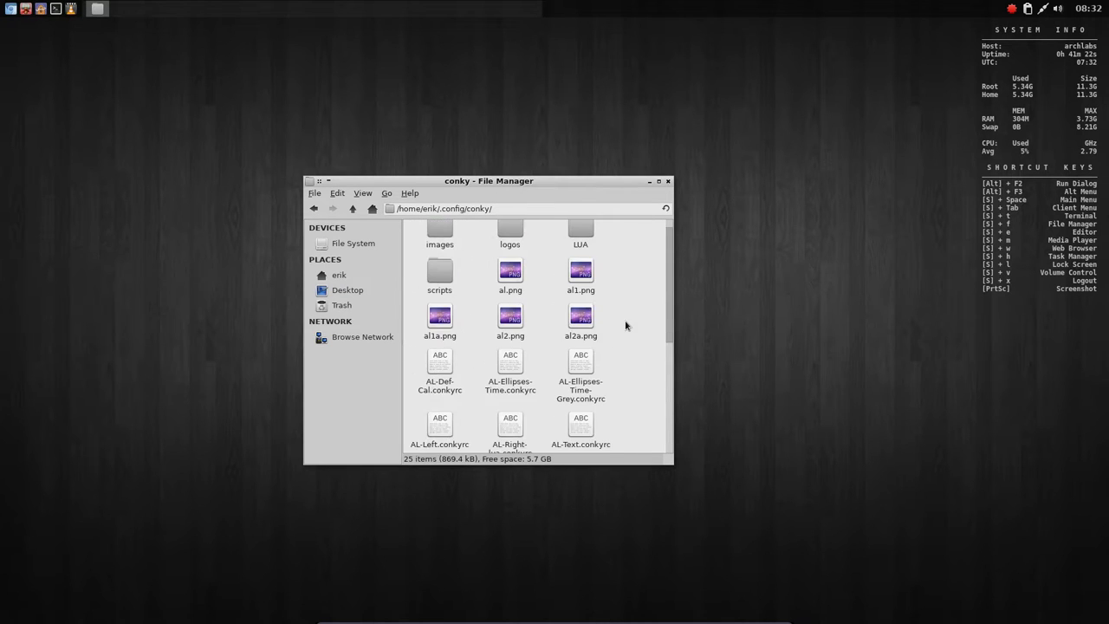
scroll("up", 3)
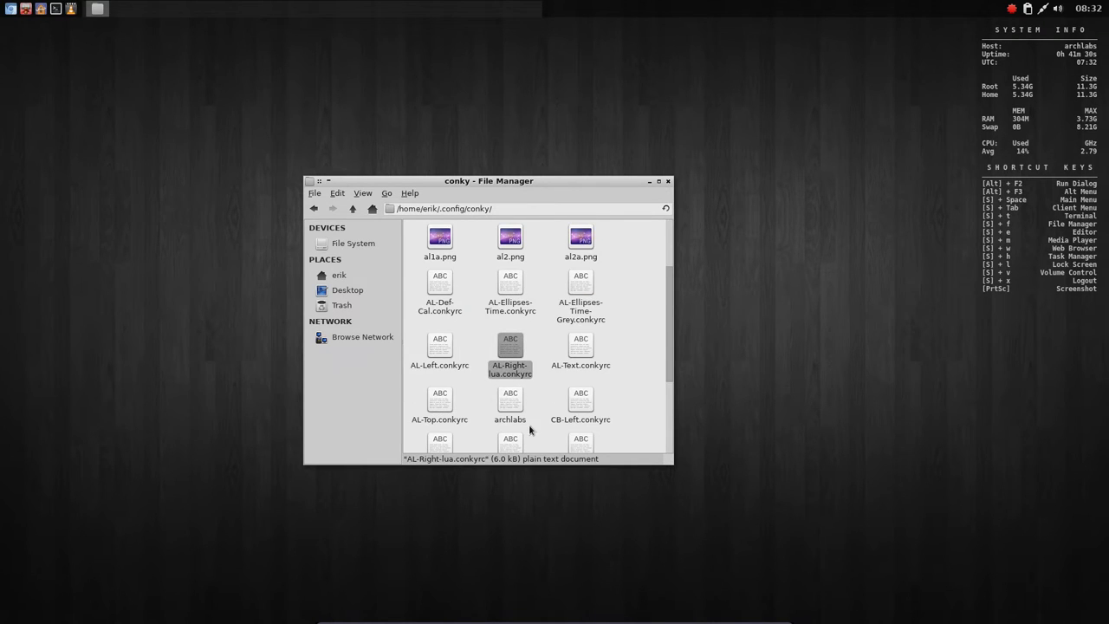
mouse_move(509, 346)
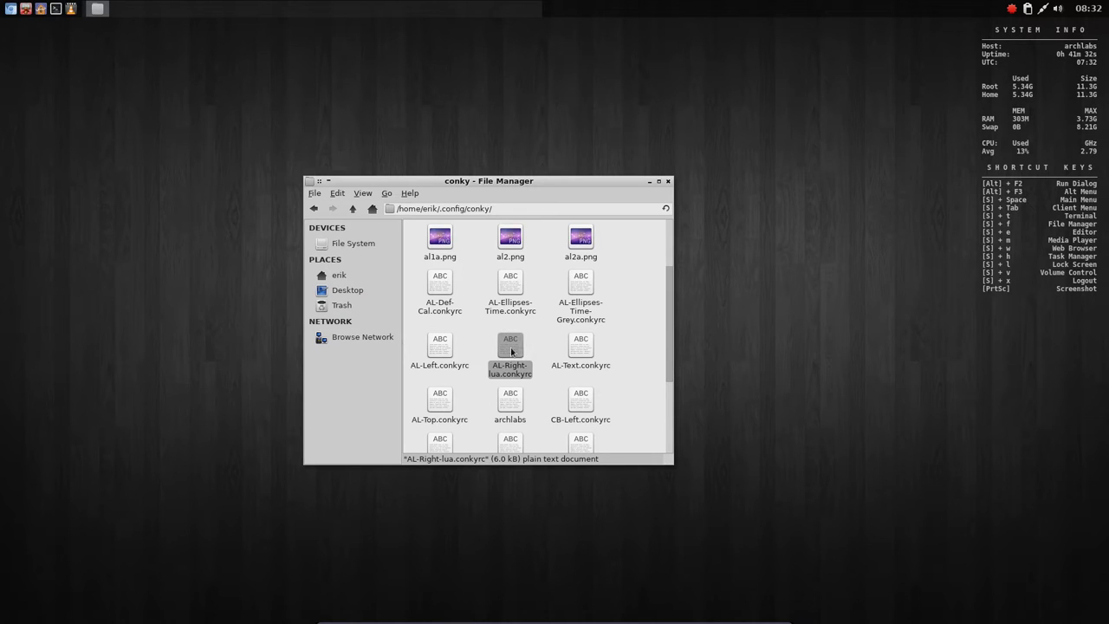
double_click(510, 350)
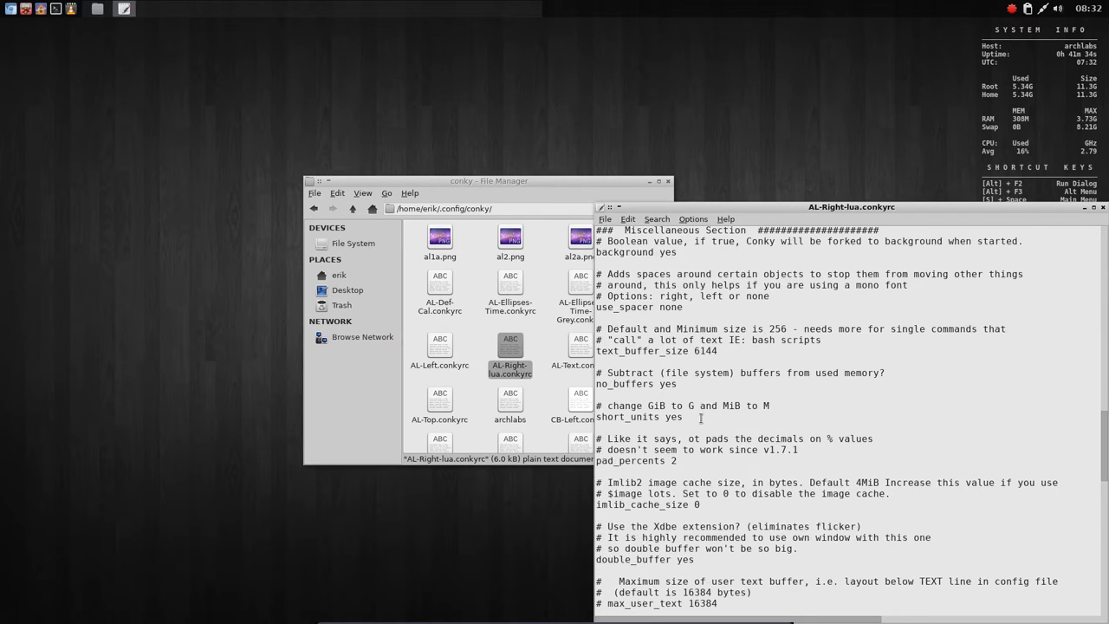
scroll("up", 3)
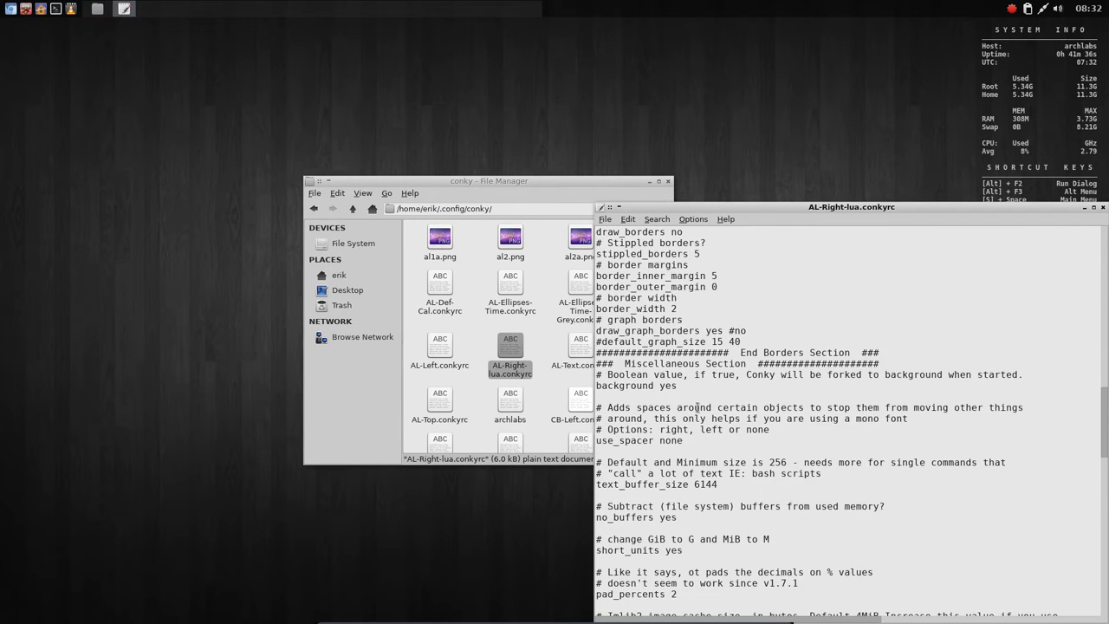
mouse_move(835, 189)
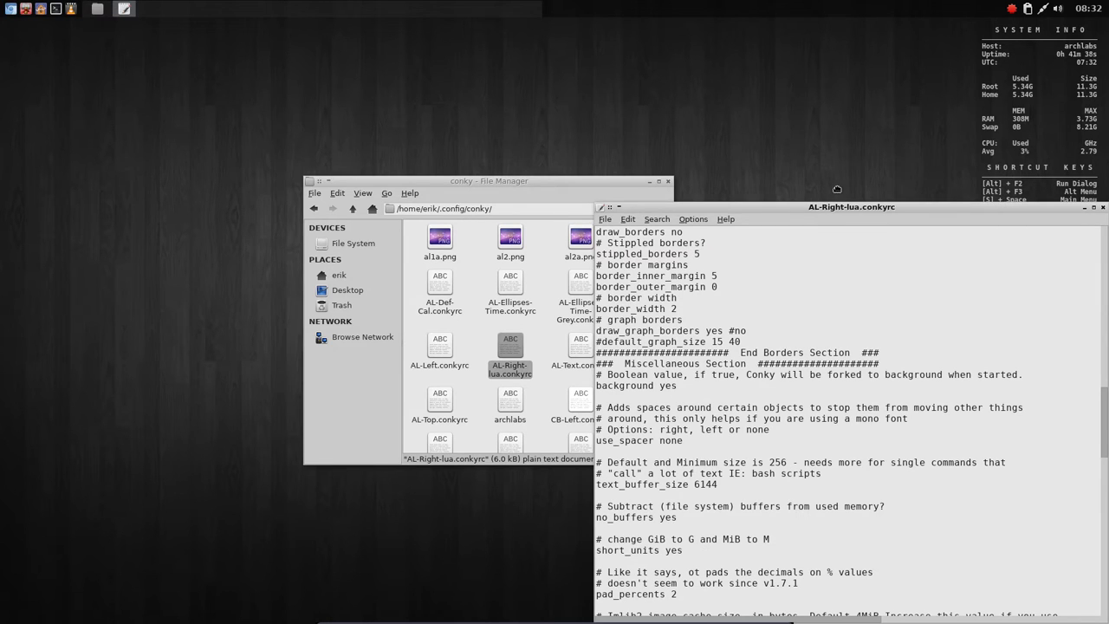